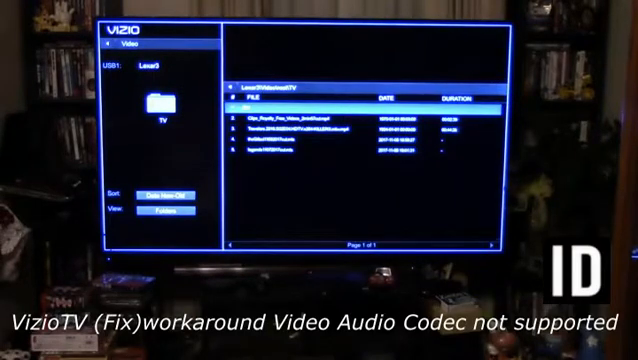
- Move down the TV folder list from the parent entry to the last MTS show file
key("Down")
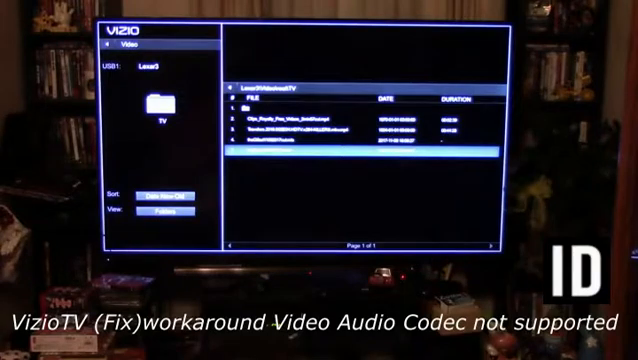
- Bring up the bottom app bar and scroll right until PLEX is focused
key("Down")
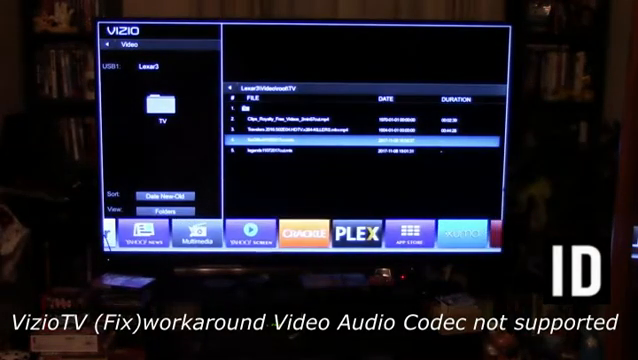
scroll("right", 3)
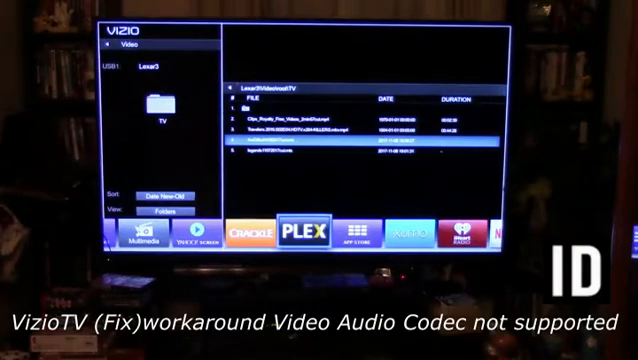